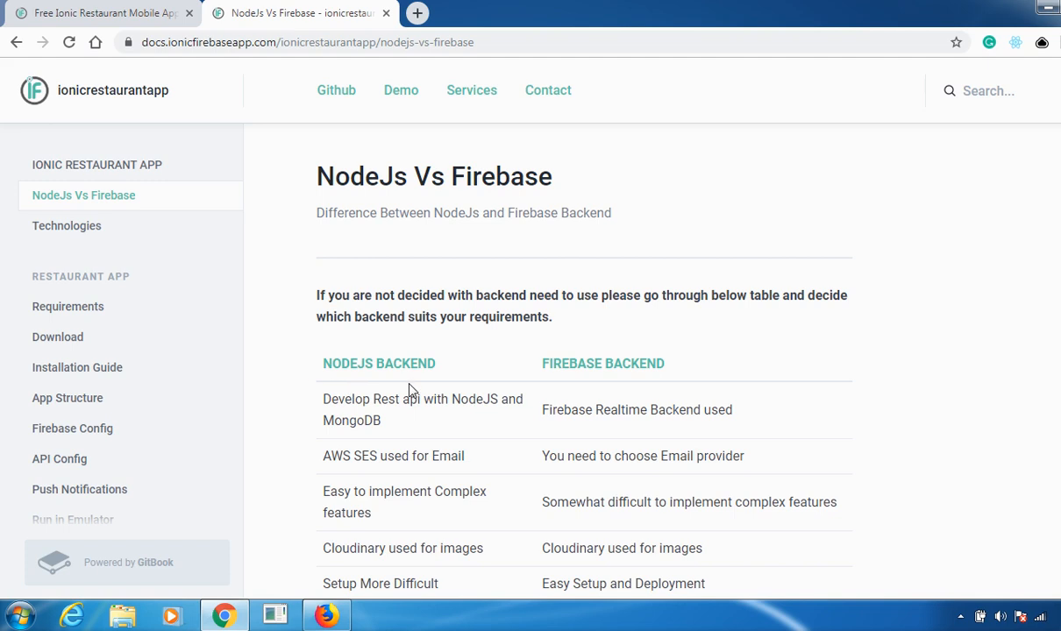
mouse_move(625, 370)
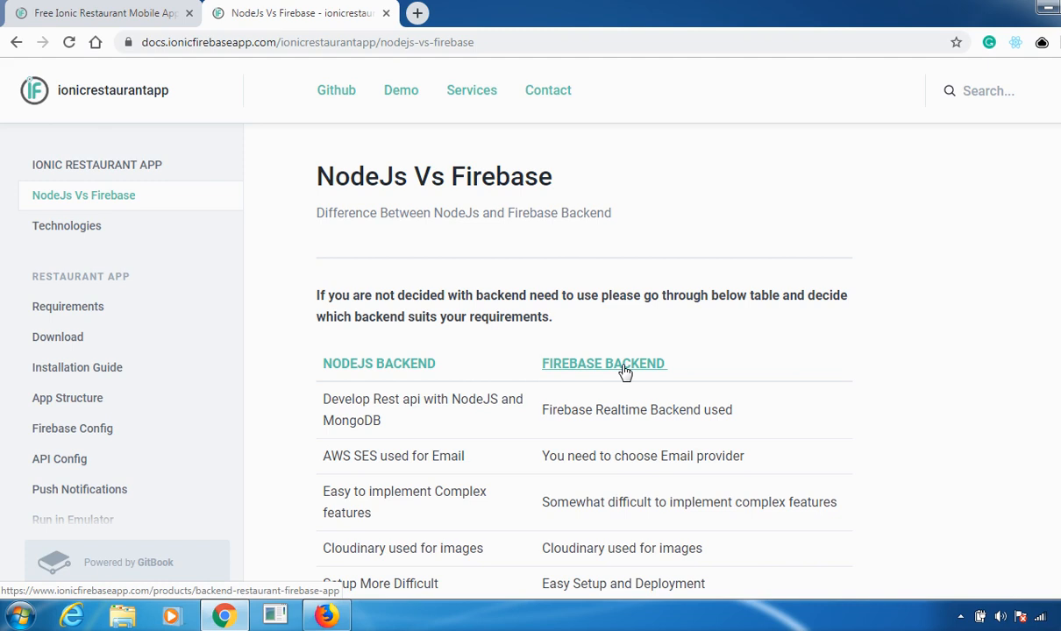
mouse_move(470, 421)
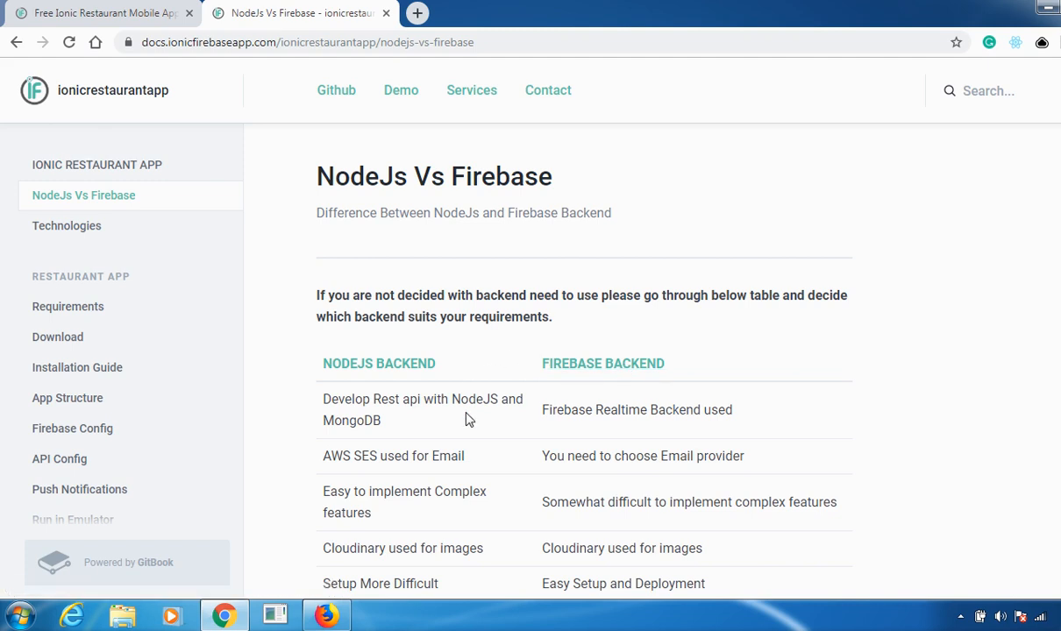
mouse_move(272, 394)
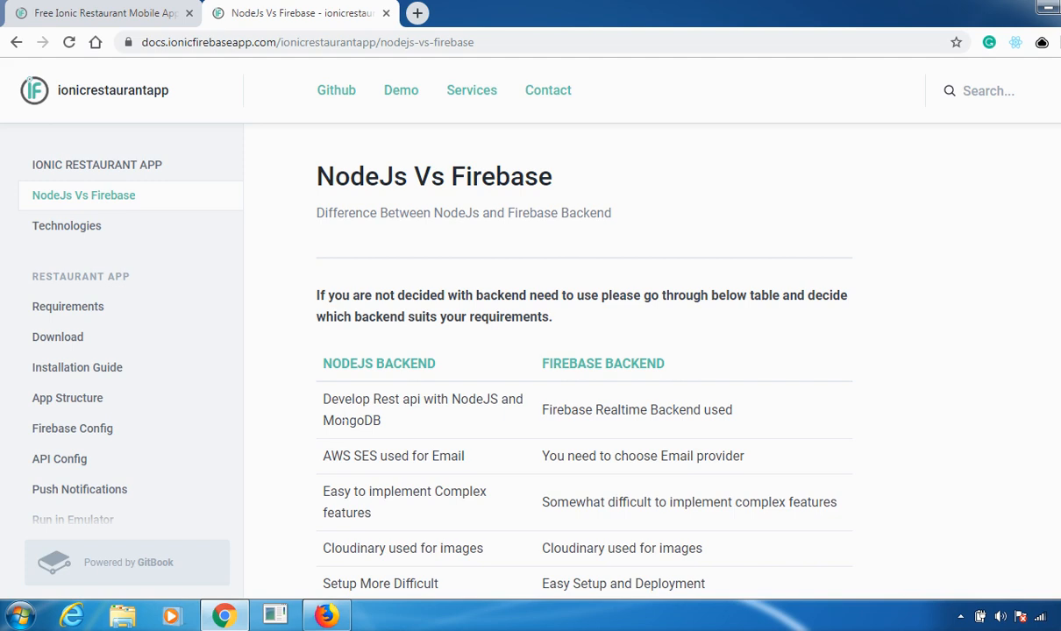
mouse_move(369, 472)
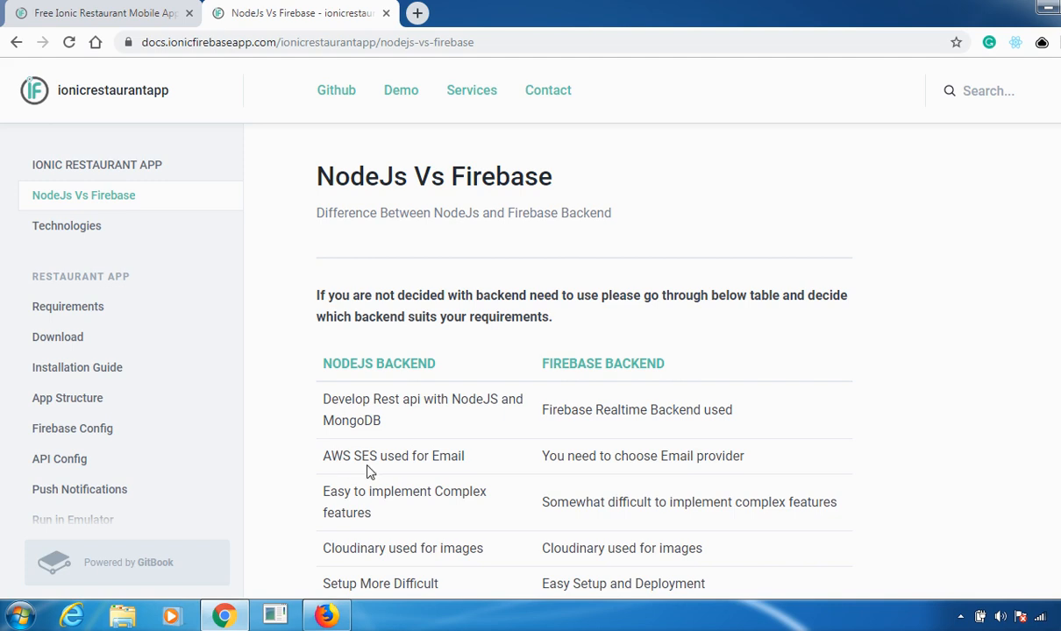
mouse_move(418, 477)
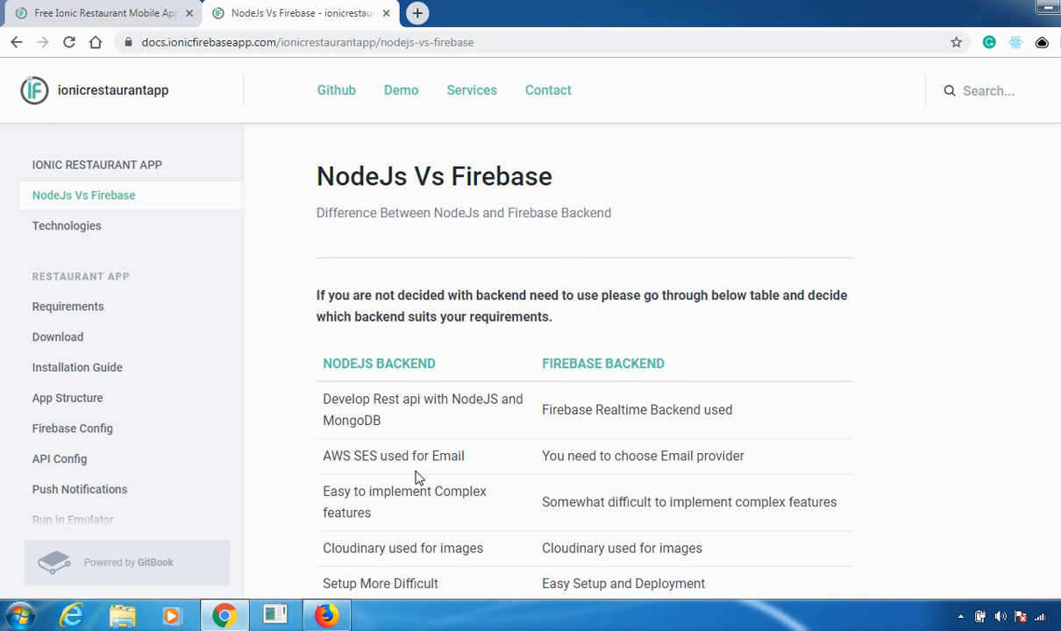
mouse_move(376, 529)
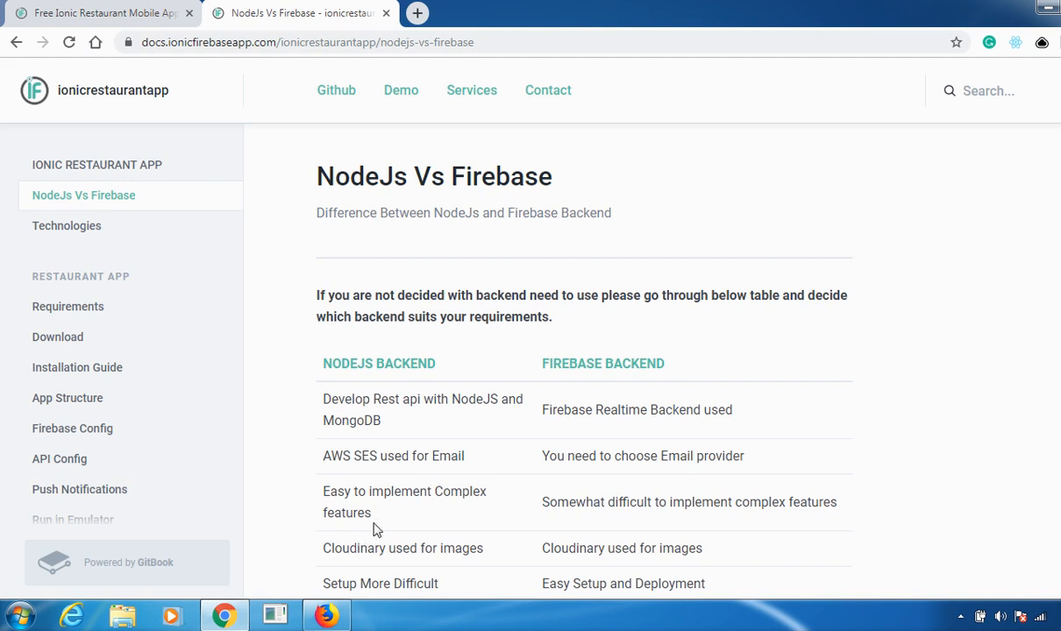
mouse_move(365, 512)
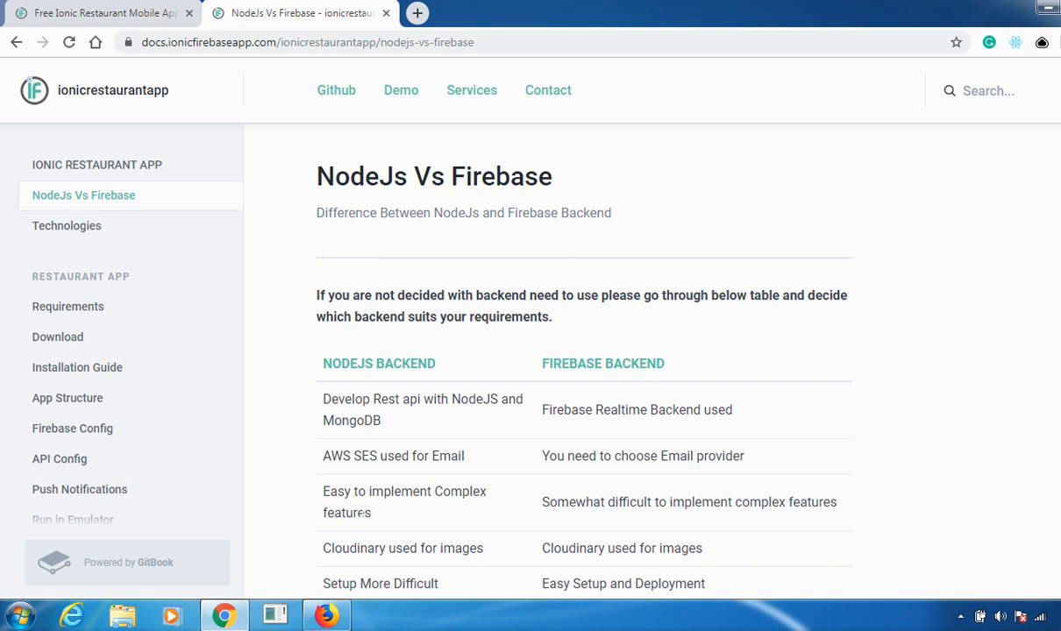
mouse_move(371, 575)
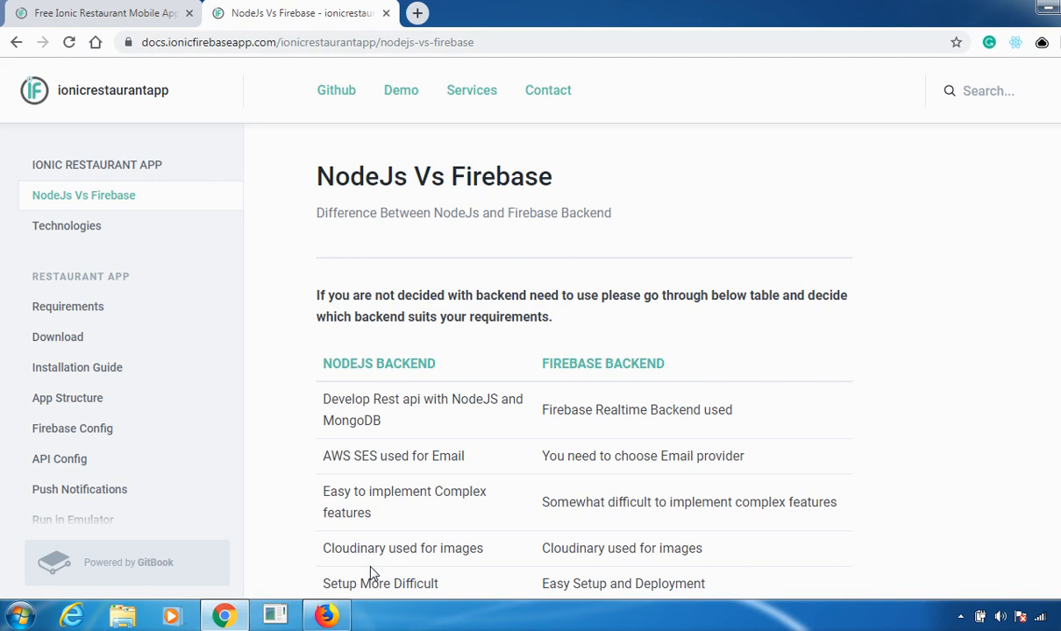
mouse_move(337, 565)
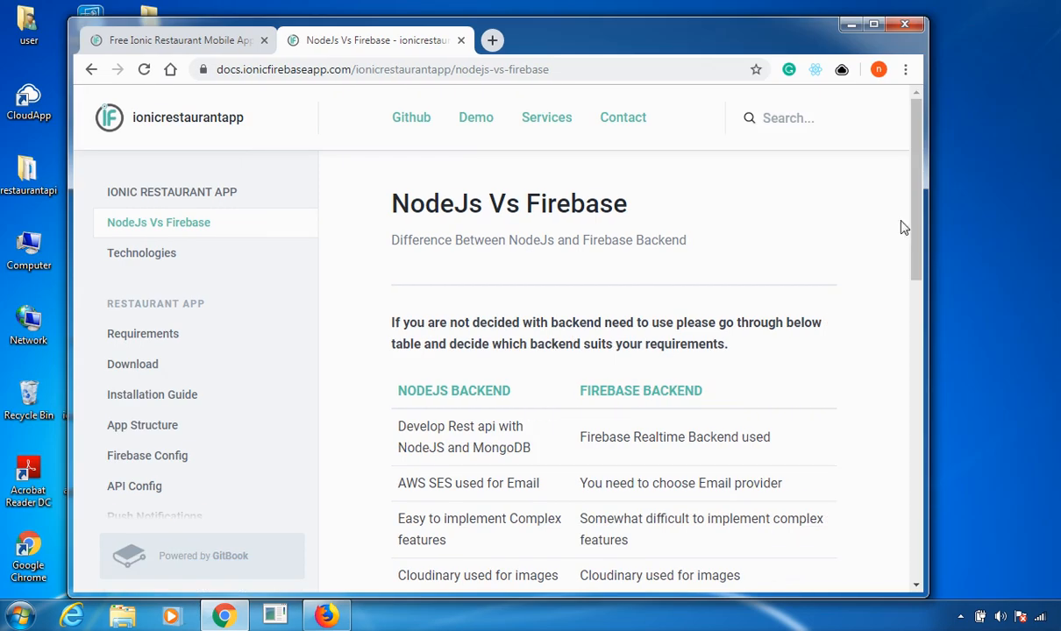
scroll(down, 3)
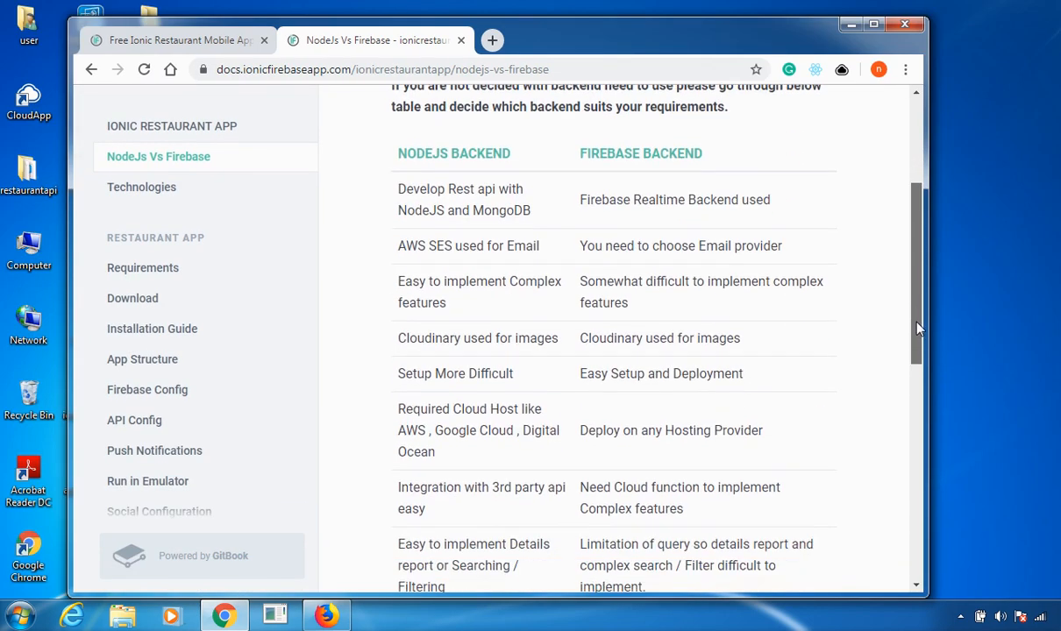
scroll(down, 3)
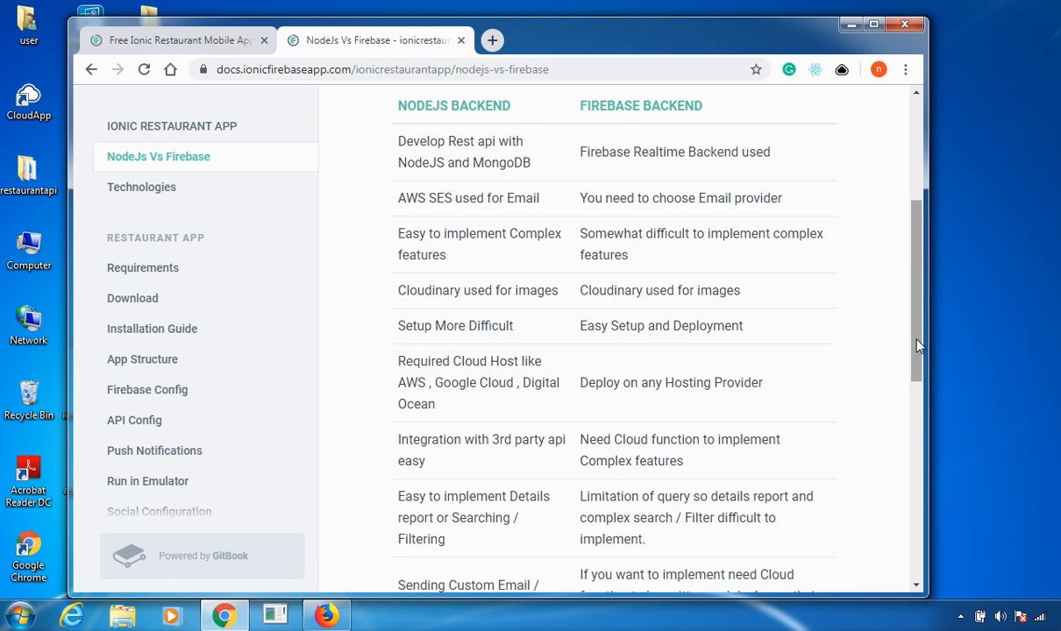
scroll(down, 3)
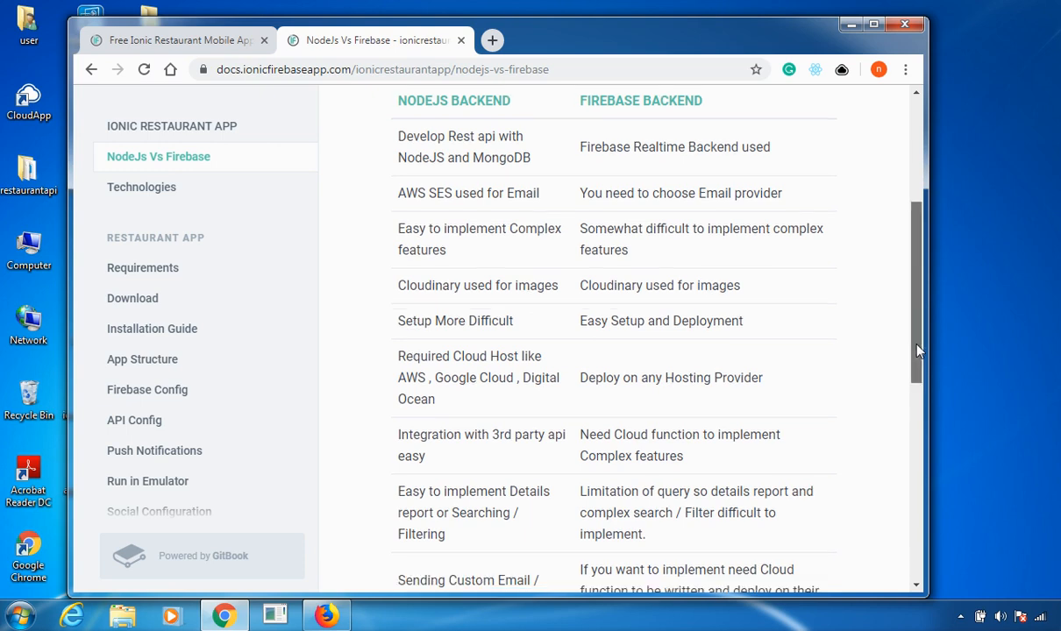
scroll(down, 3)
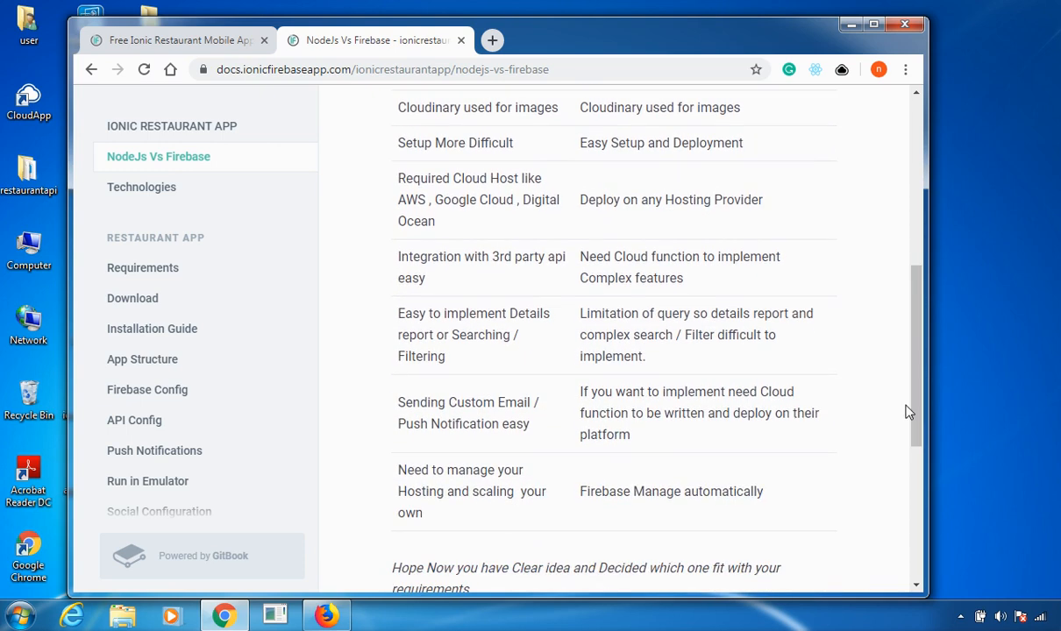